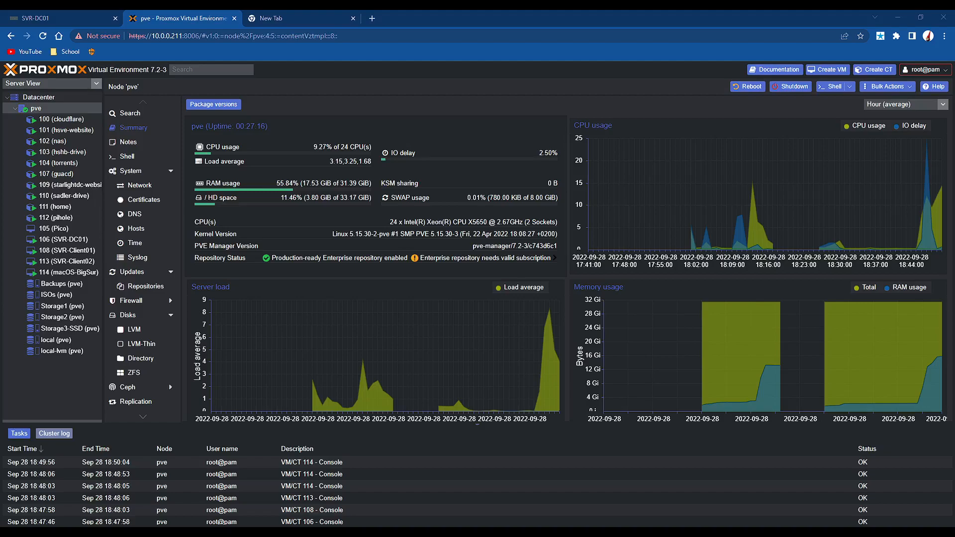
Step: Show the CT Templates of the ISOs storage on node pve
{"action": "left_click", "coordinate": [55, 295]}
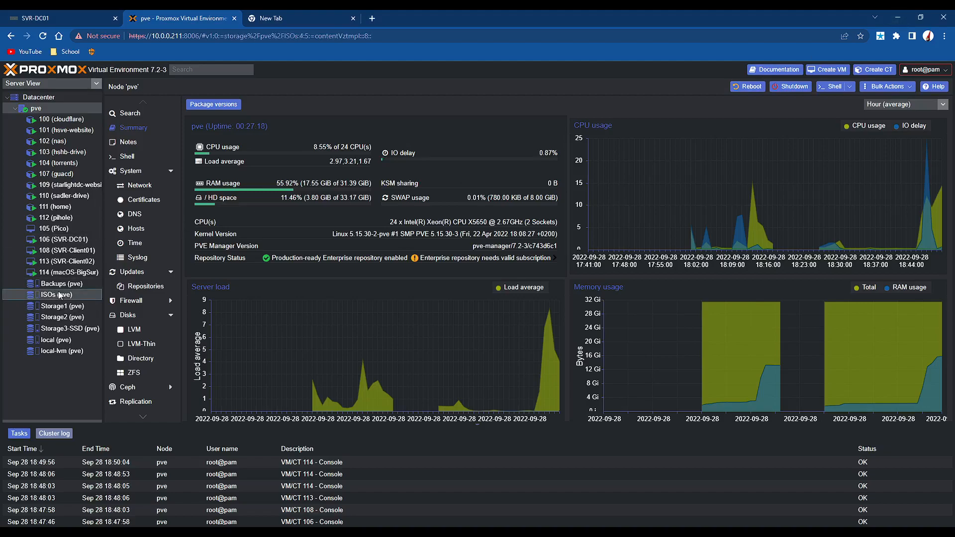
{"action": "left_click", "coordinate": [59, 294]}
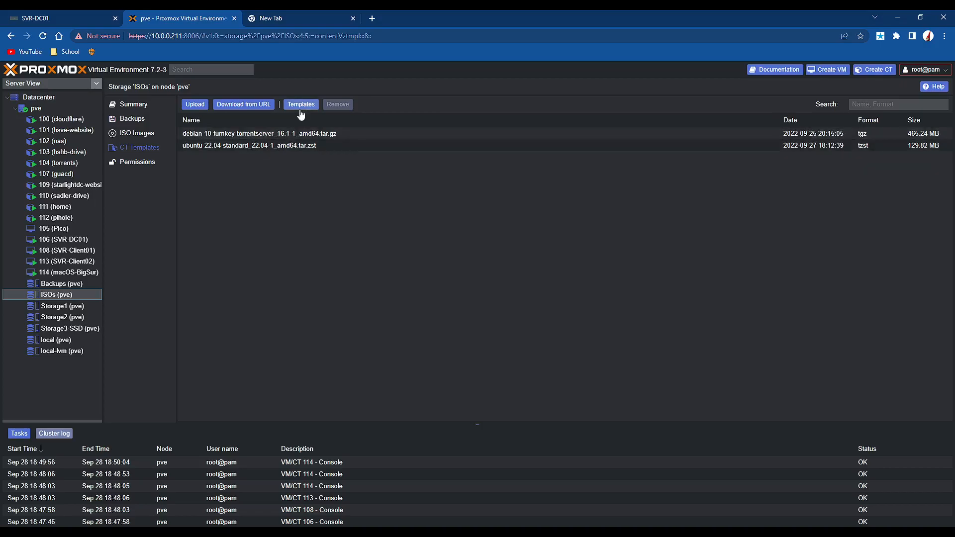
Step: Filter the downloadable template catalog with 'wordpress' to the TurnKey WordPress 16.1-1 package
{"action": "left_click", "coordinate": [300, 105]}
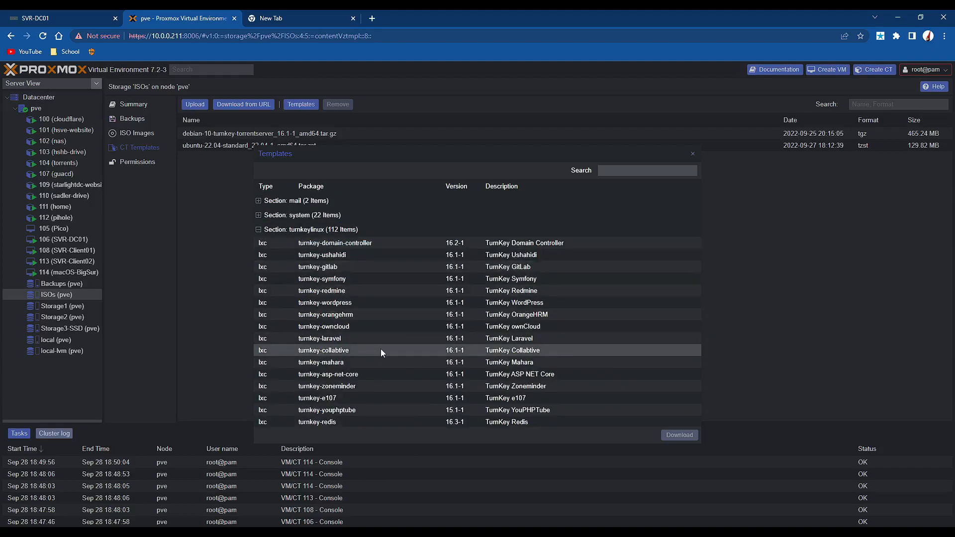
{"action": "scroll", "scroll_direction": "down", "scroll_amount": 3}
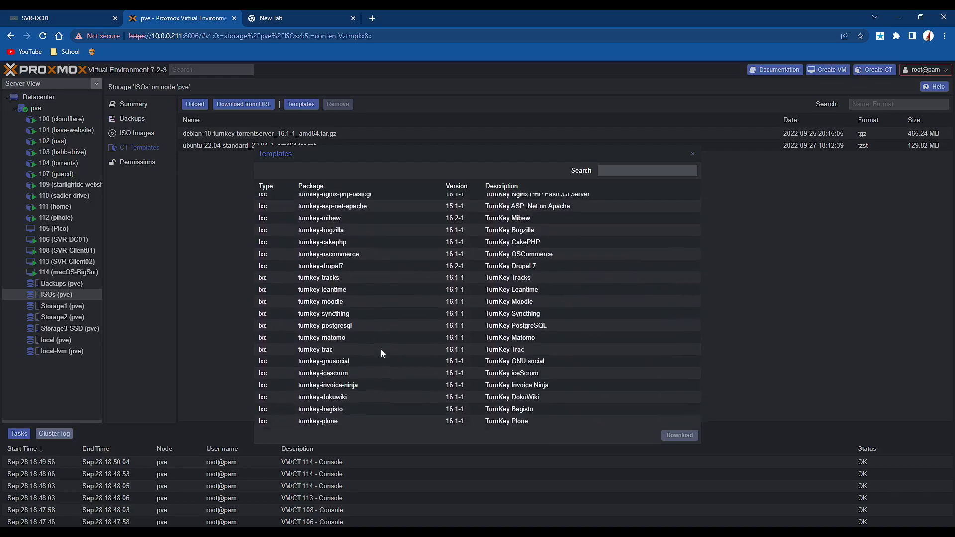
{"action": "scroll", "scroll_direction": "down", "scroll_amount": 3}
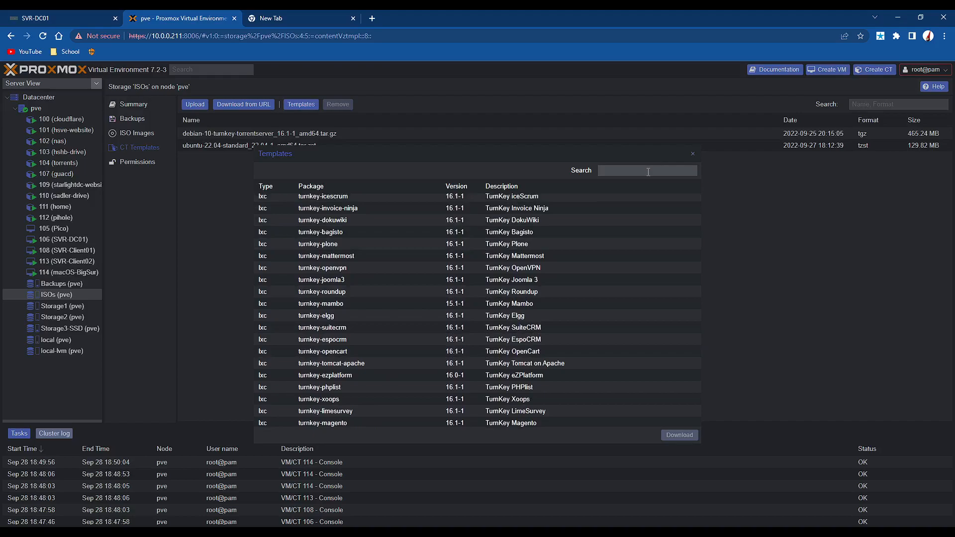
{"action": "type", "text": "wordpress"}
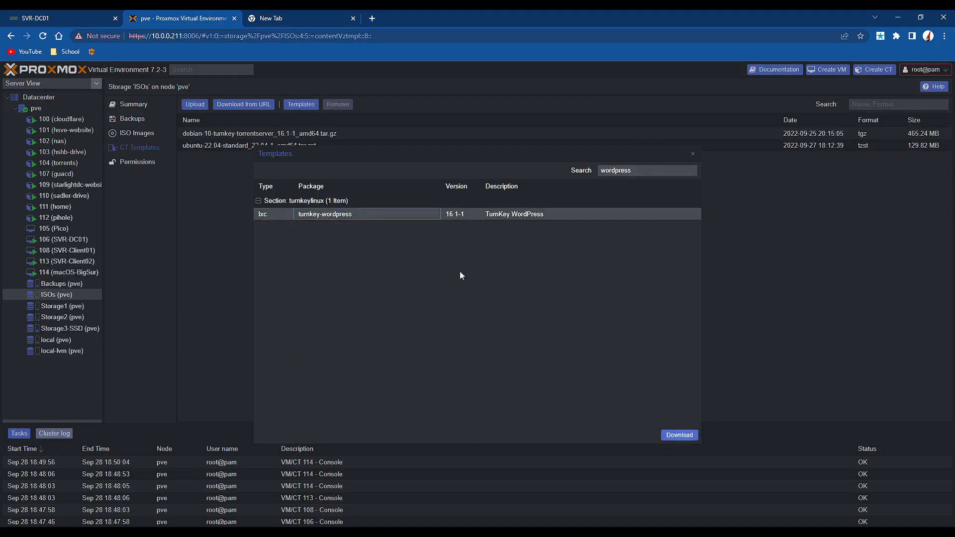
{"action": "mouse_move", "coordinate": [680, 434]}
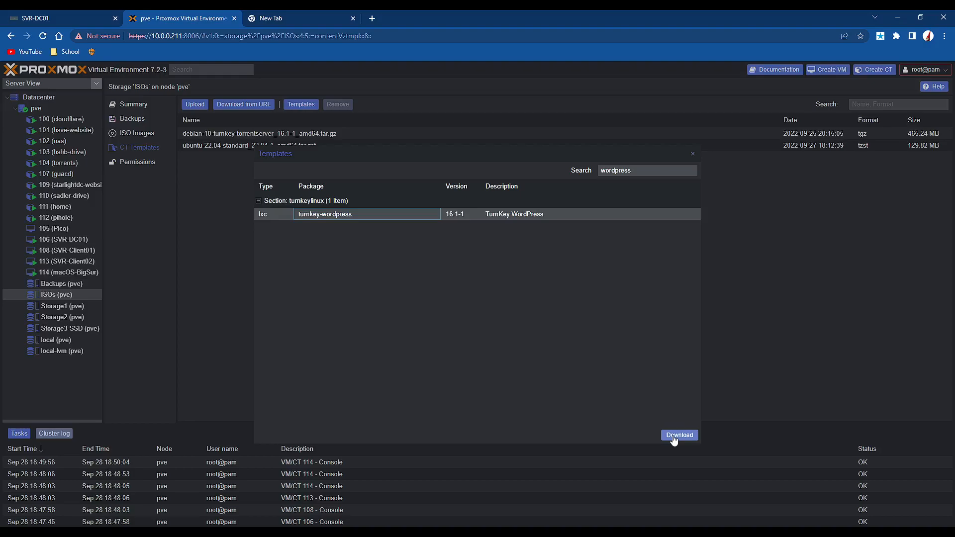
Step: Download the turnkey-wordpress 16.1-1 template and select it in the ISOs storage list
{"action": "left_click", "coordinate": [679, 435]}
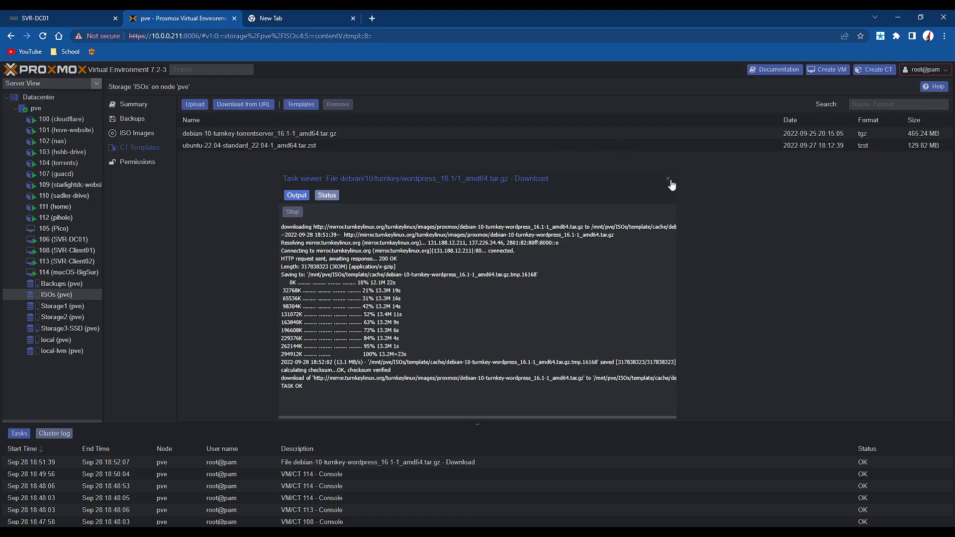
{"action": "left_click", "coordinate": [668, 178]}
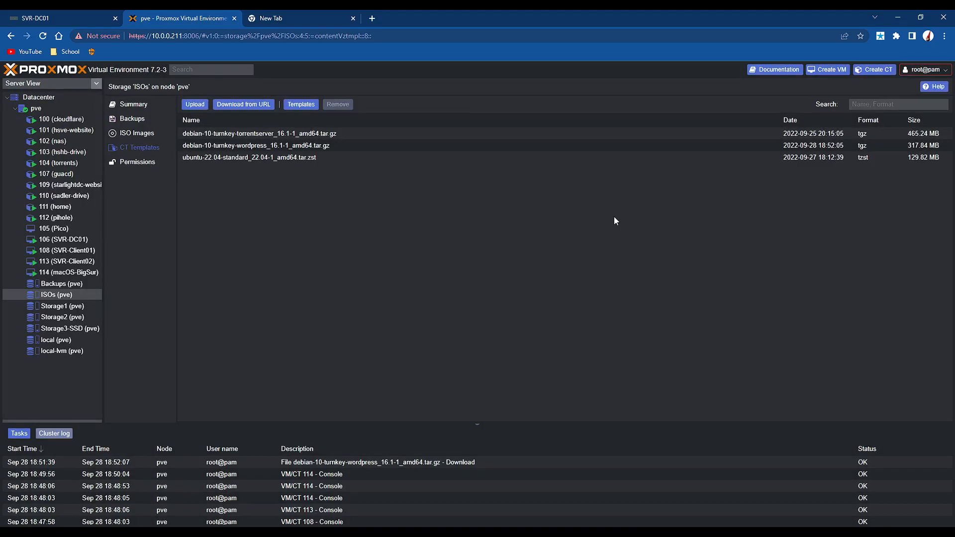
{"action": "mouse_move", "coordinate": [712, 202]}
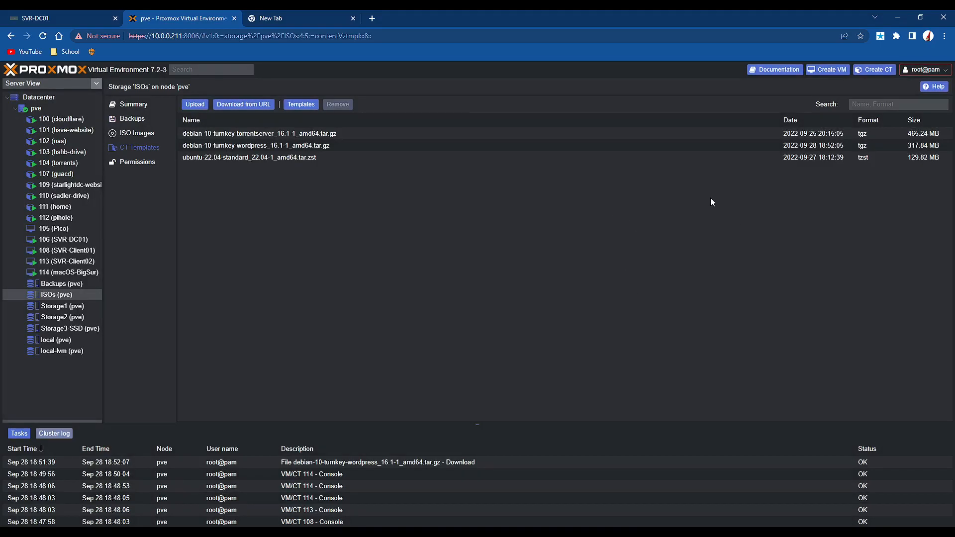
{"action": "left_click", "coordinate": [254, 145]}
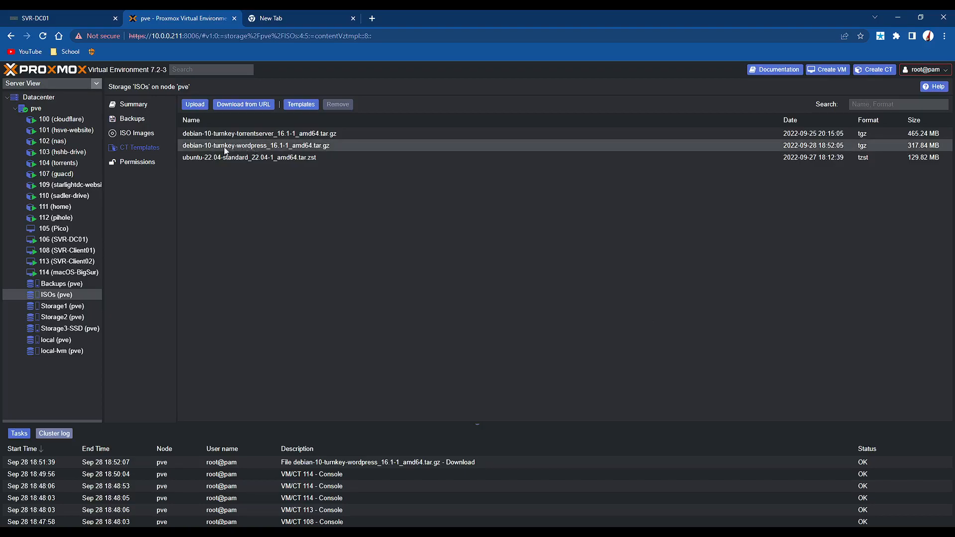
{"action": "left_click", "coordinate": [255, 145]}
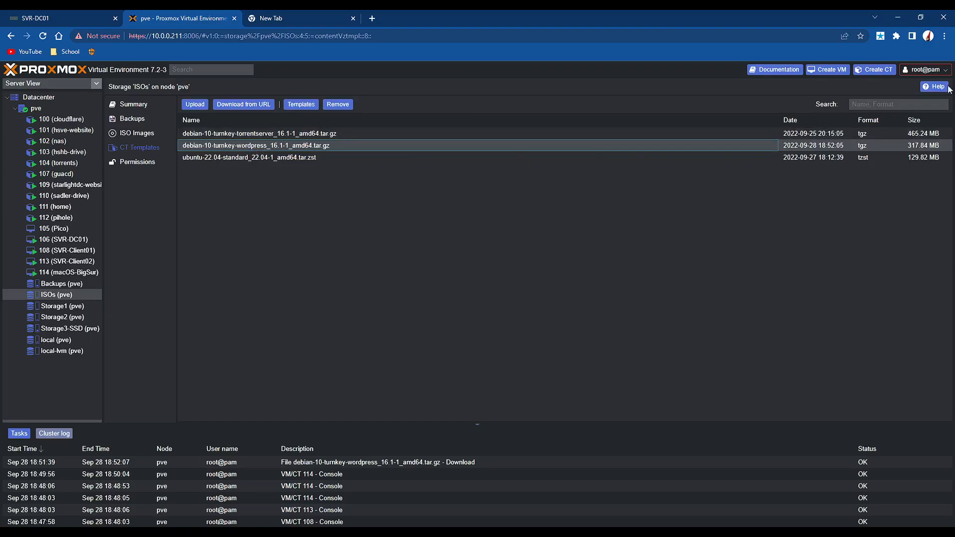
Step: Start a new container 115 with hostname test-wp and a root password
{"action": "left_click", "coordinate": [873, 70]}
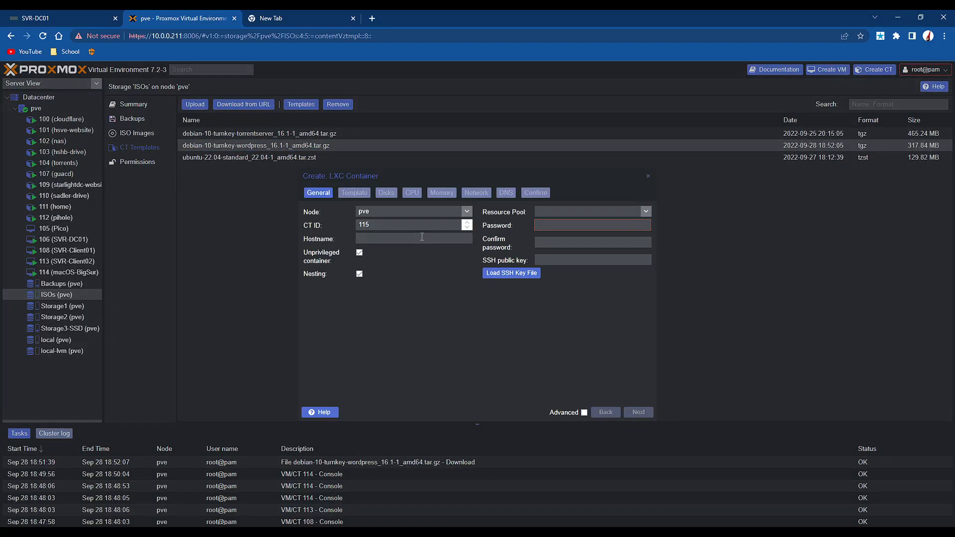
{"action": "type", "text": "test-wp"}
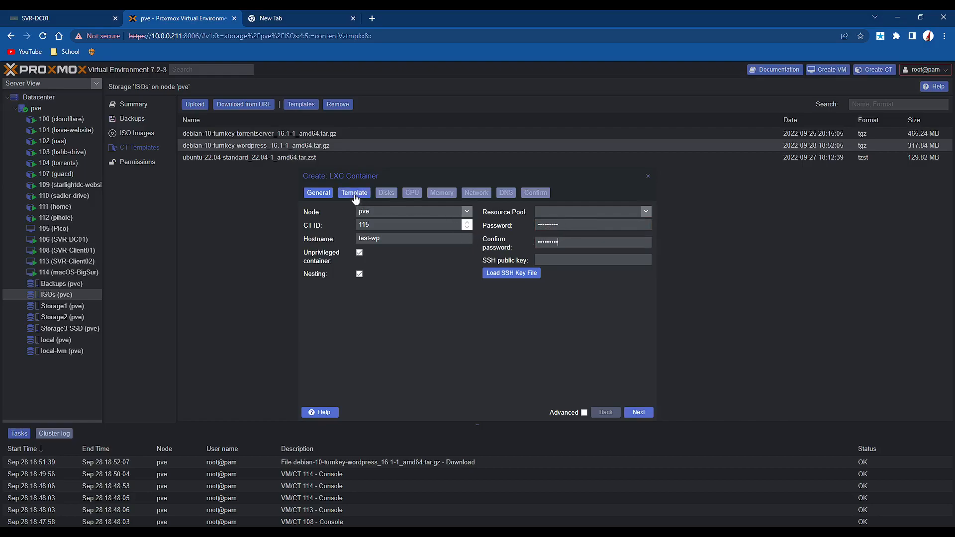
{"action": "left_click", "coordinate": [354, 192]}
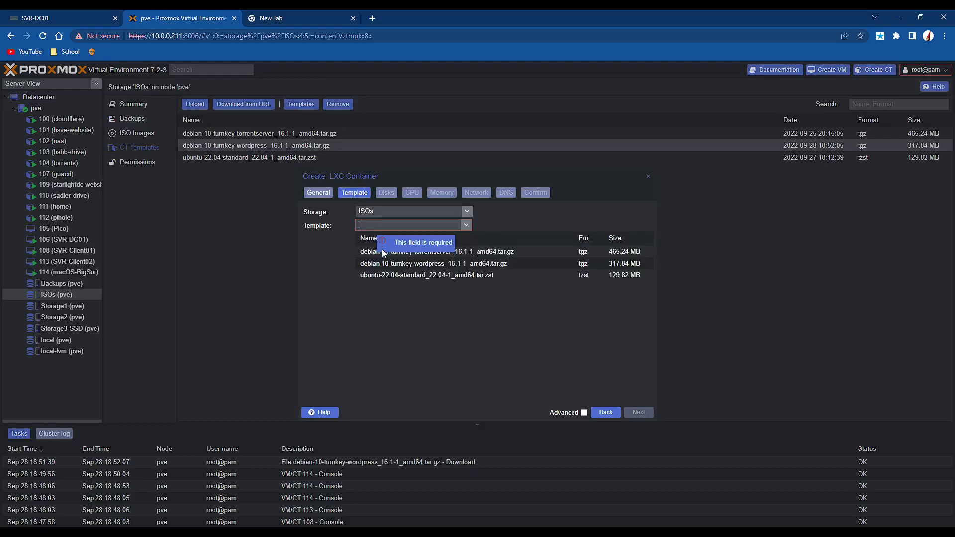
Step: Use the TurnKey WordPress template and place the 32 GiB disk on Storage1
{"action": "left_click", "coordinate": [433, 263]}
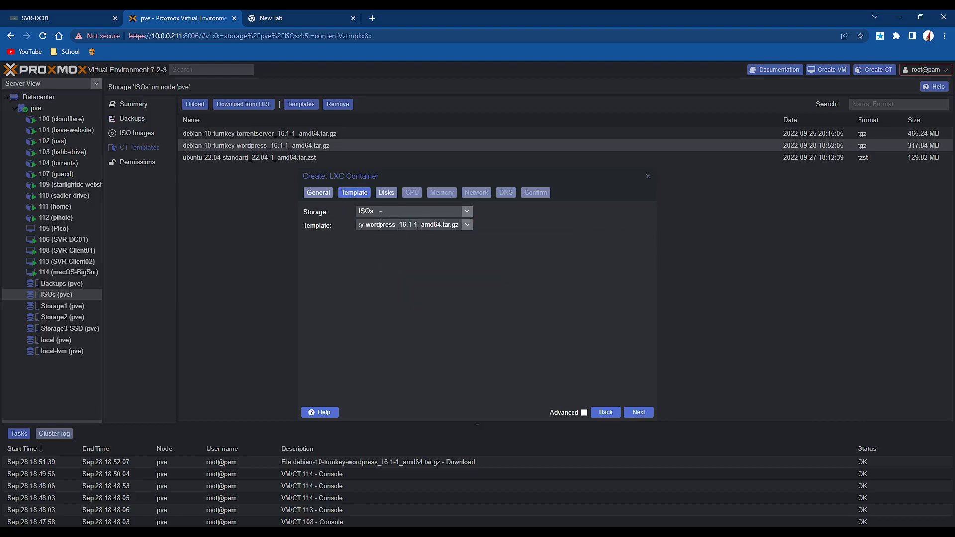
{"action": "left_click", "coordinate": [386, 192]}
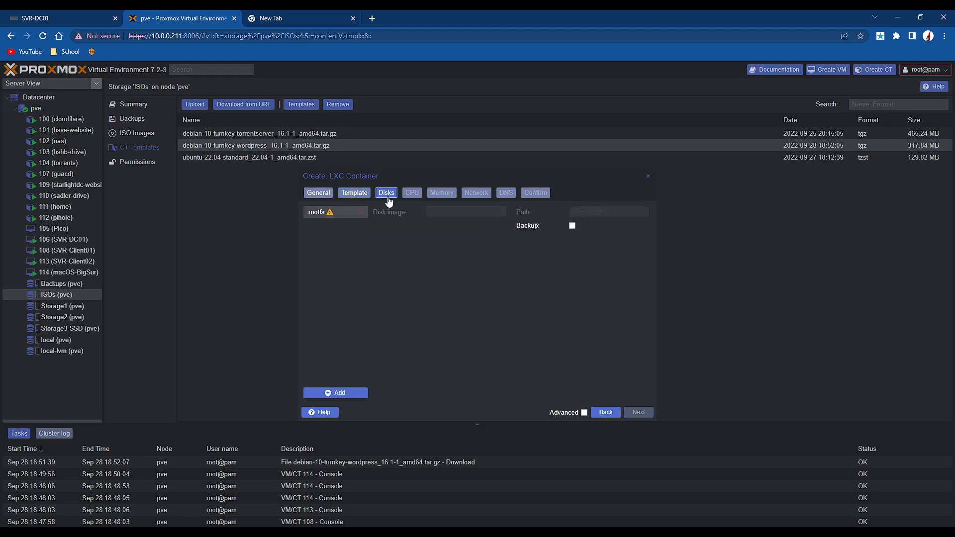
{"action": "left_click", "coordinate": [386, 192]}
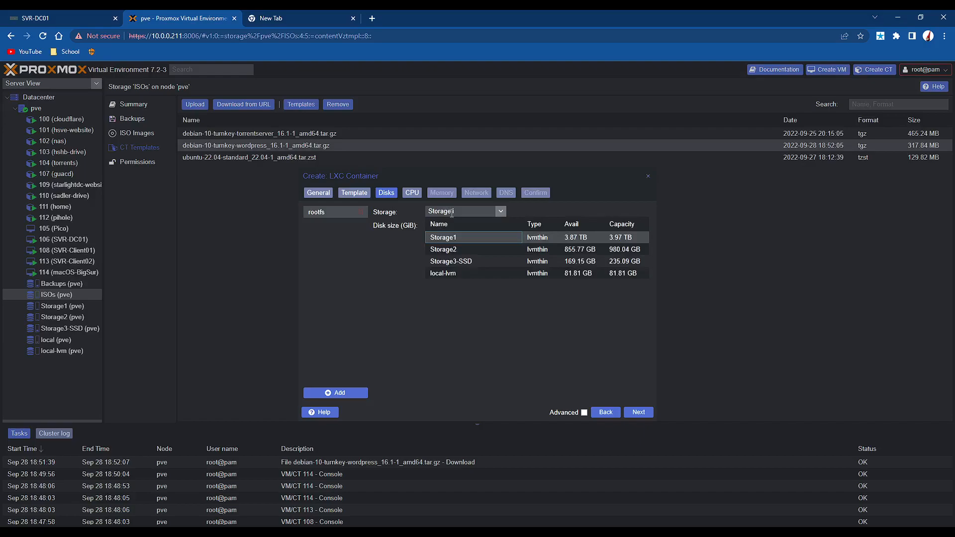
{"action": "left_click", "coordinate": [443, 236]}
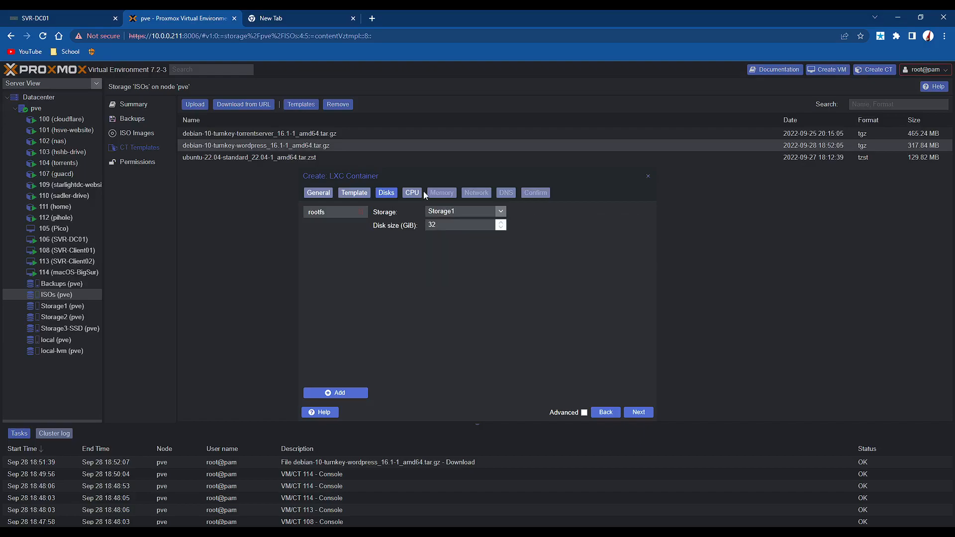
Step: Give the container 3 cores, DHCP IPv4 networking and no firewall
{"action": "left_click", "coordinate": [412, 193]}
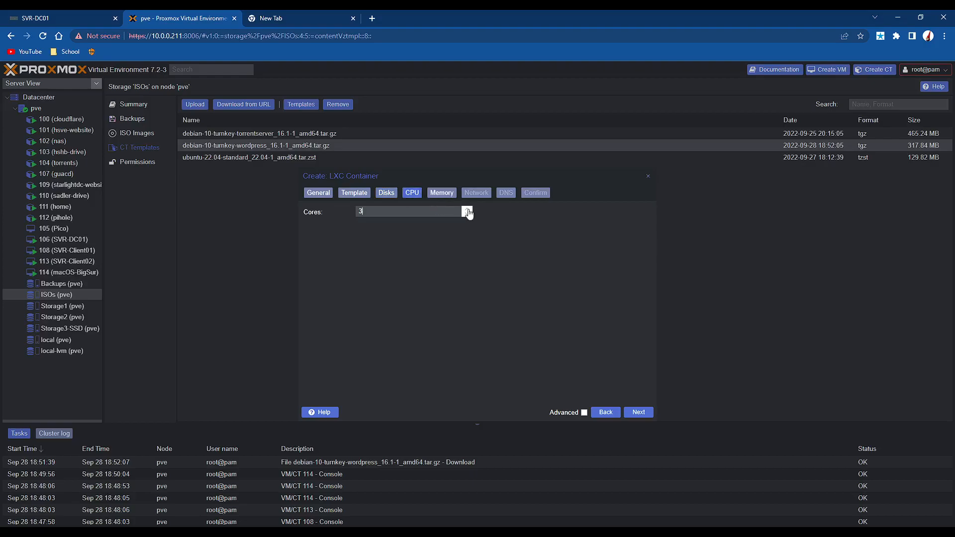
{"action": "left_click", "coordinate": [441, 192]}
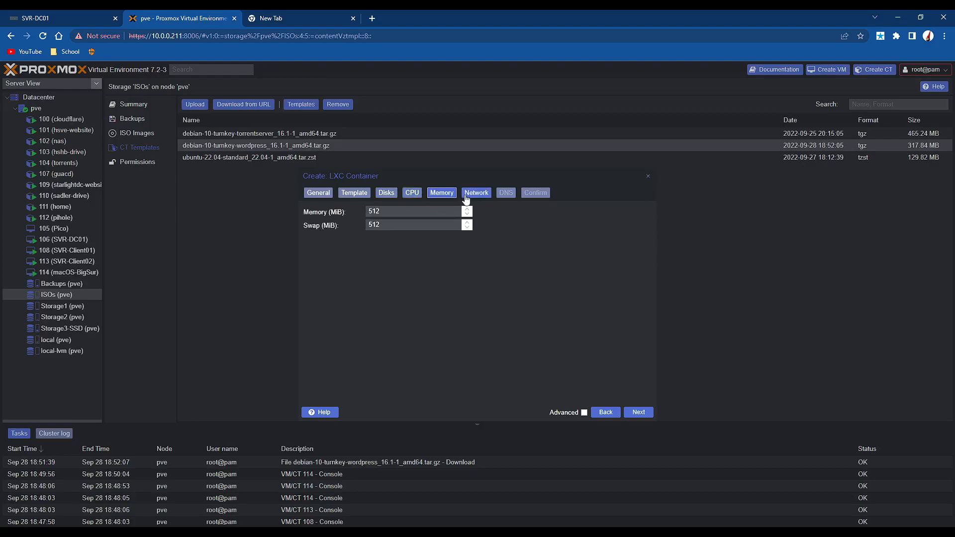
{"action": "left_click", "coordinate": [477, 193]}
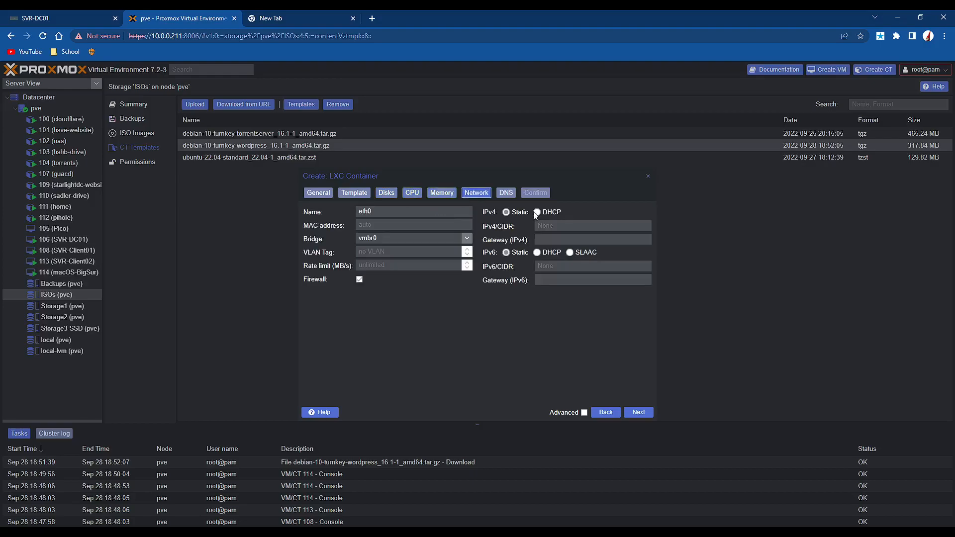
{"action": "left_click", "coordinate": [538, 211]}
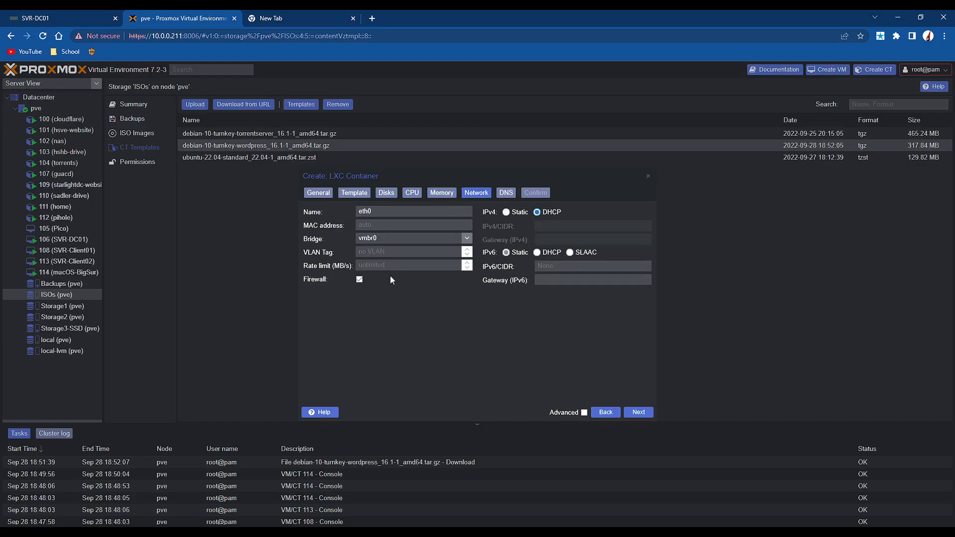
{"action": "left_click", "coordinate": [360, 278]}
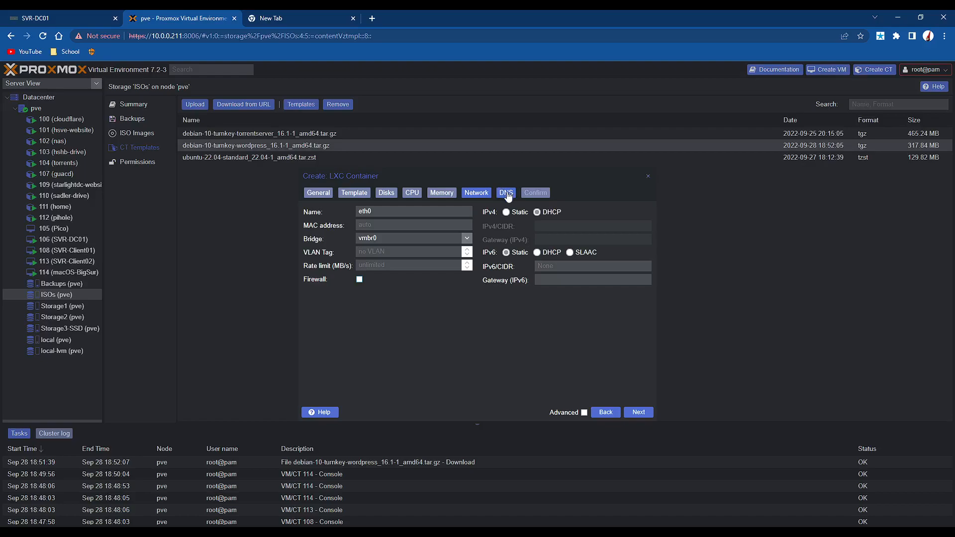
{"action": "left_click", "coordinate": [506, 192]}
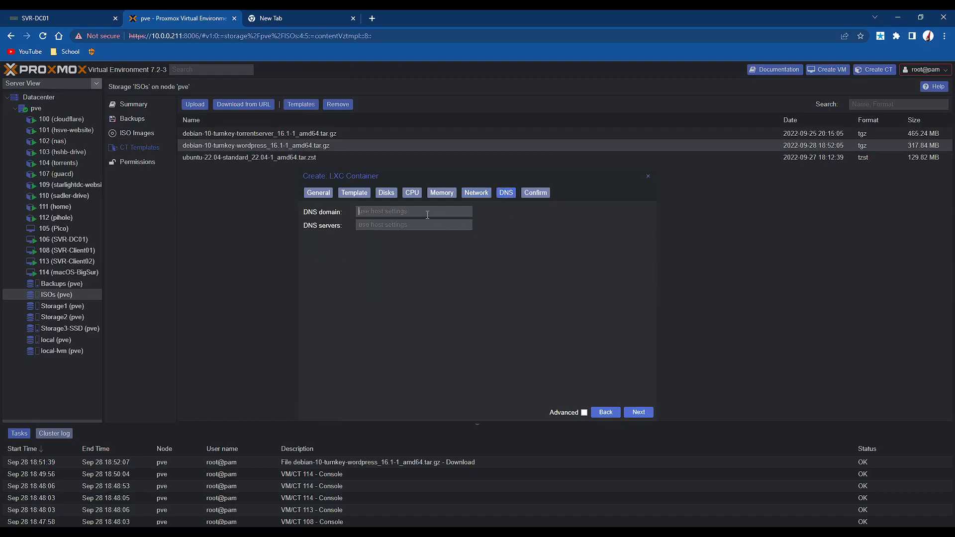
Step: Set DNS domain local and server 8.8.8.8, start after creation, and finish creating container 115
{"action": "type", "text": "local"}
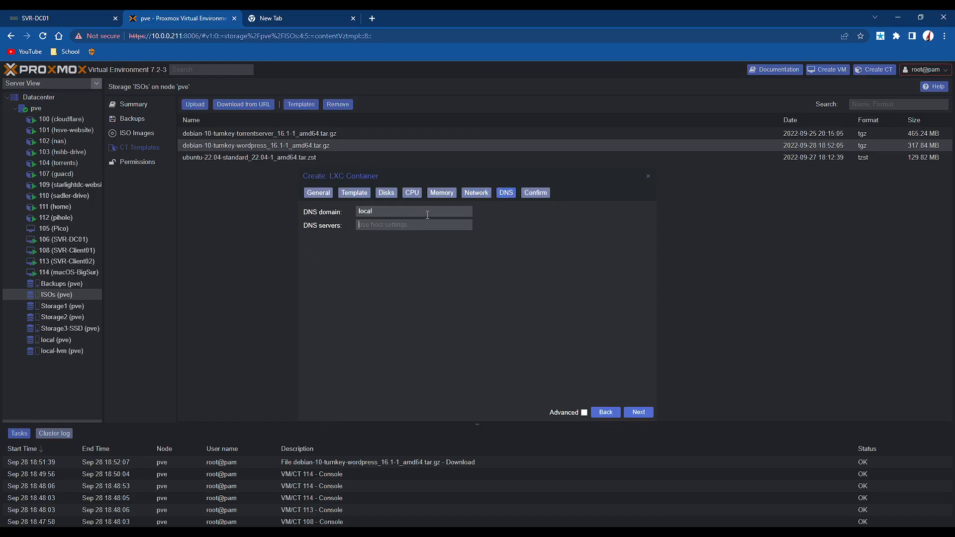
{"action": "type", "text": "8.8.8.8"}
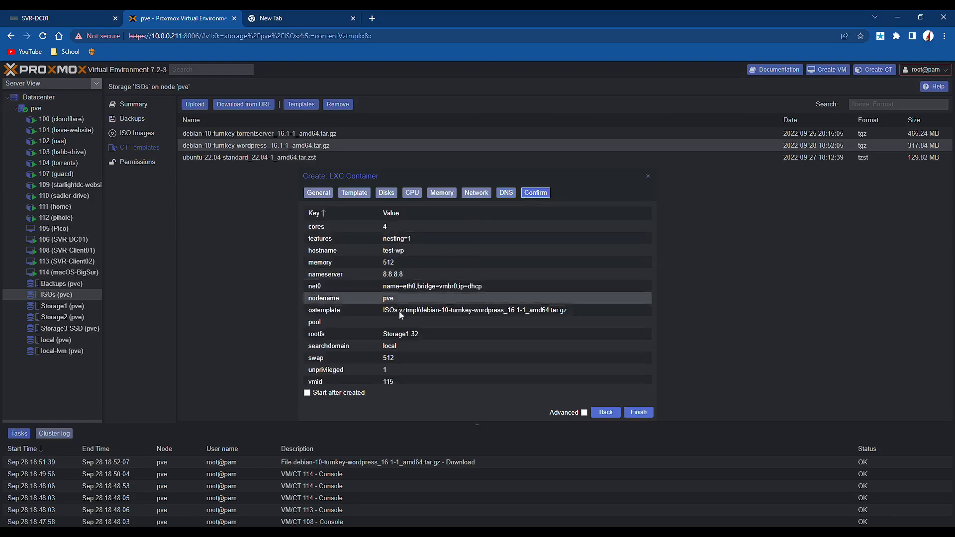
{"action": "left_click", "coordinate": [307, 392]}
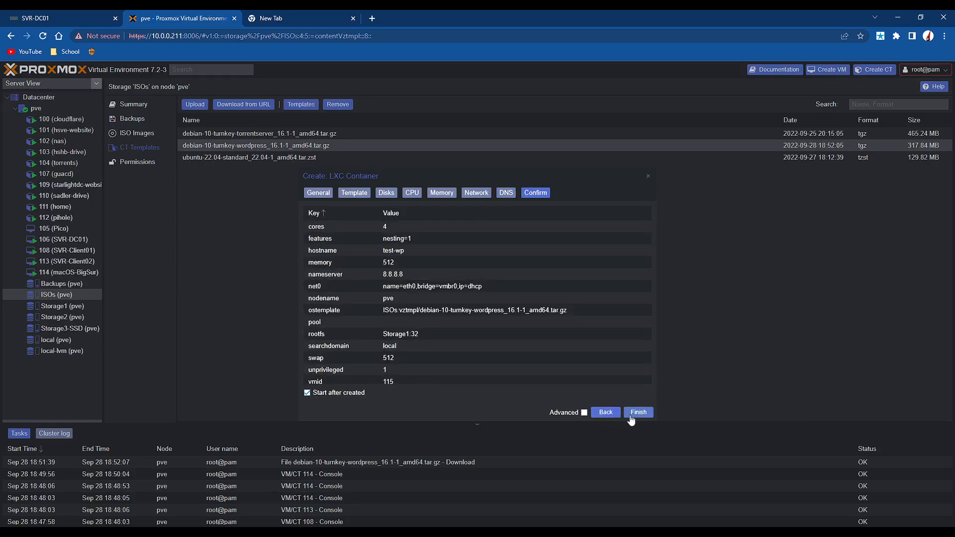
{"action": "left_click", "coordinate": [637, 412]}
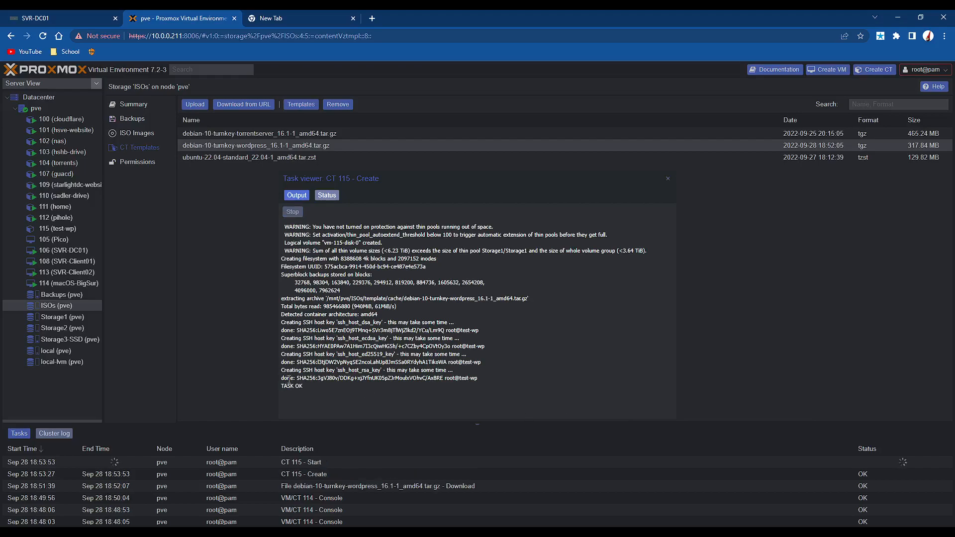
Step: Close the creation log and view the running test-wp container's console
{"action": "left_click", "coordinate": [666, 178]}
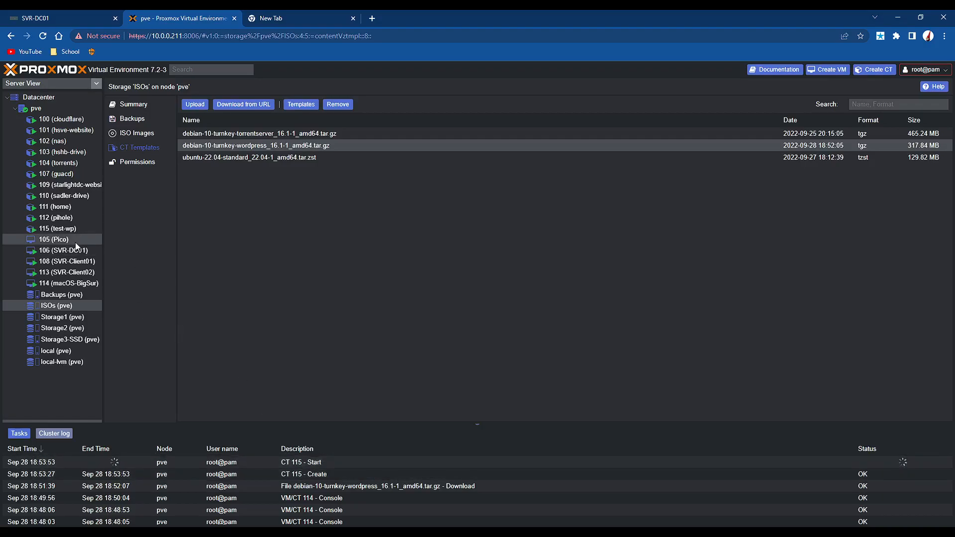
{"action": "left_click", "coordinate": [58, 229]}
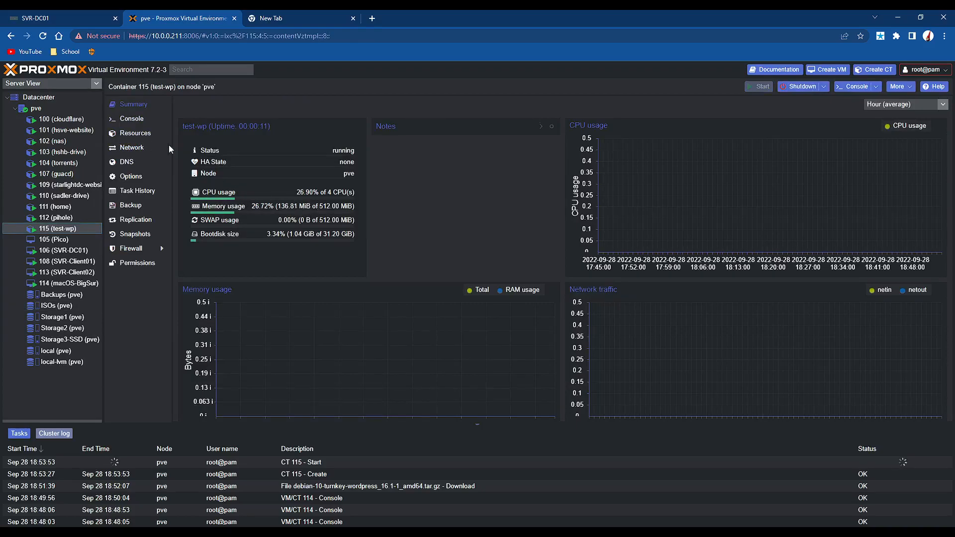
{"action": "left_click", "coordinate": [132, 118]}
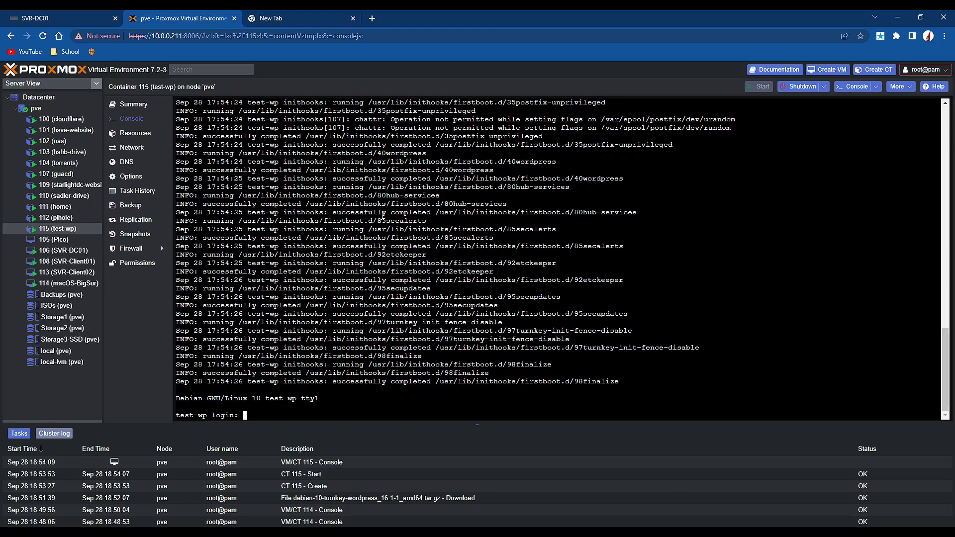
Step: Log into the test-wp console as root to begin TurnKey first-boot setup
{"action": "type", "text": "root"}
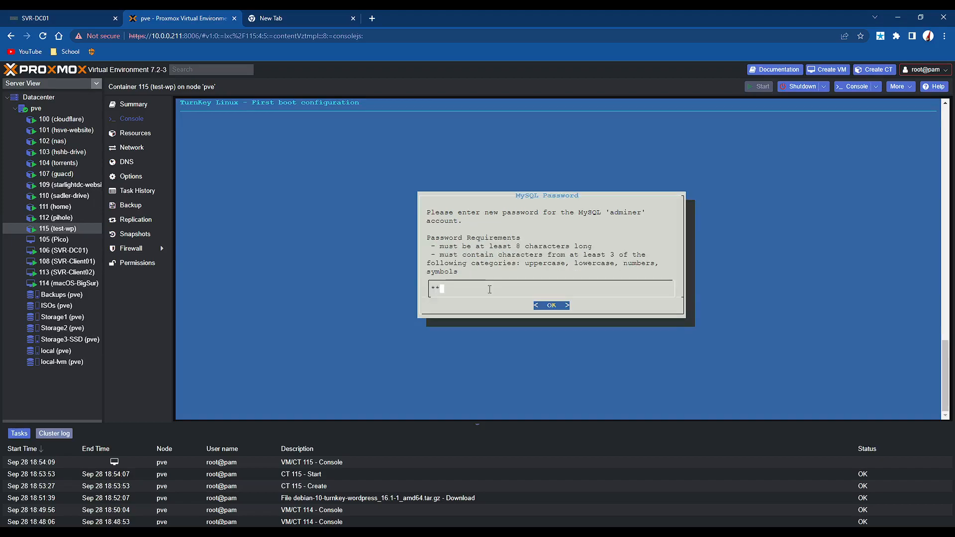
{"action": "left_click", "coordinate": [550, 306]}
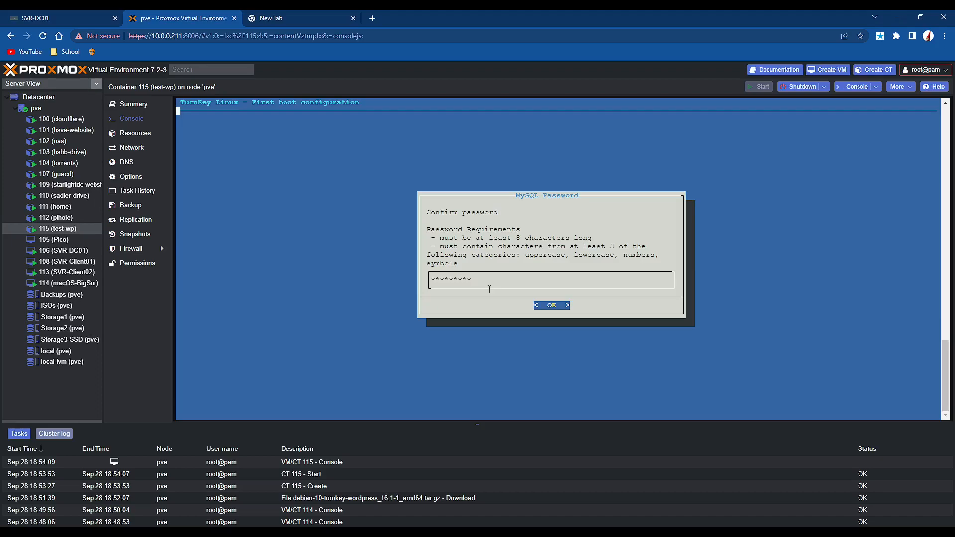
{"action": "left_click", "coordinate": [550, 305]}
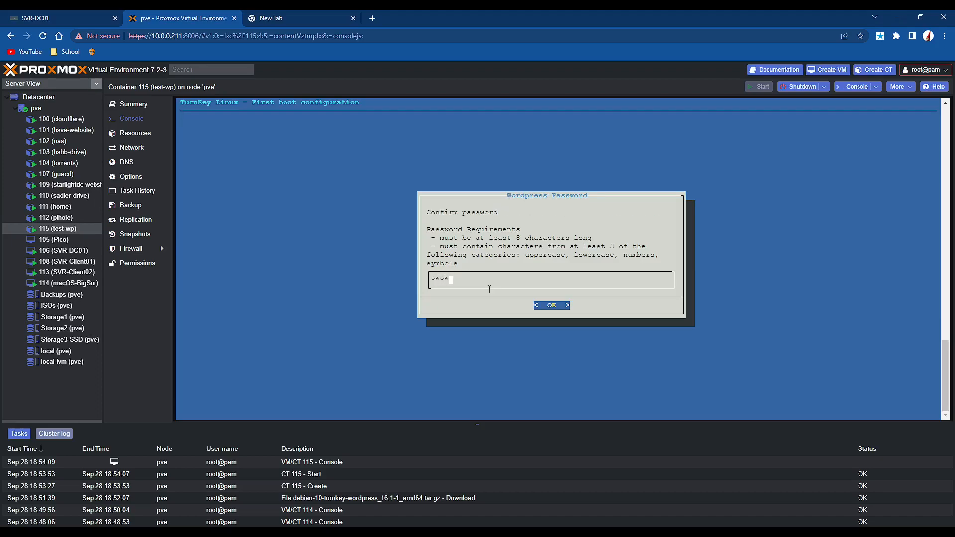
{"action": "left_click", "coordinate": [551, 305]}
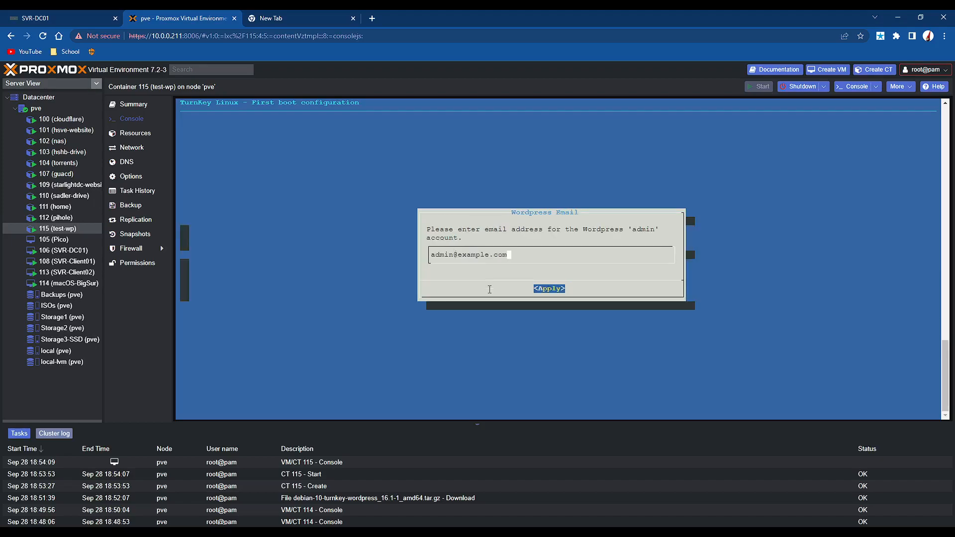
{"action": "left_click", "coordinate": [547, 289]}
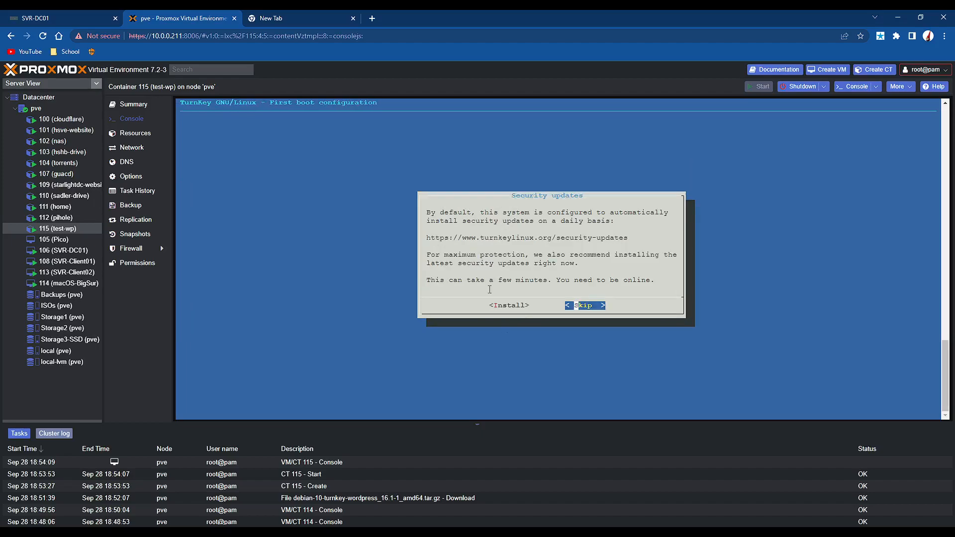
{"action": "left_click", "coordinate": [584, 305]}
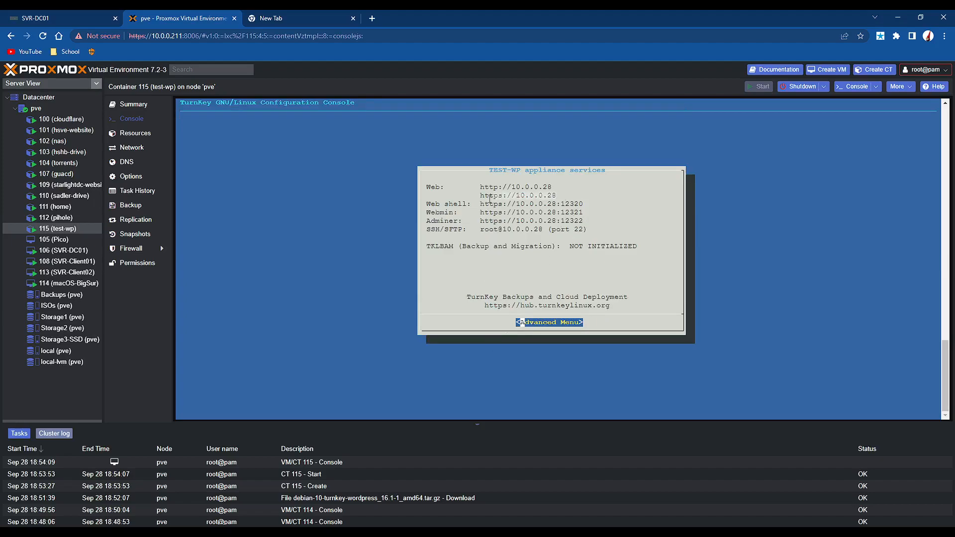
{"action": "mouse_move", "coordinate": [523, 246]}
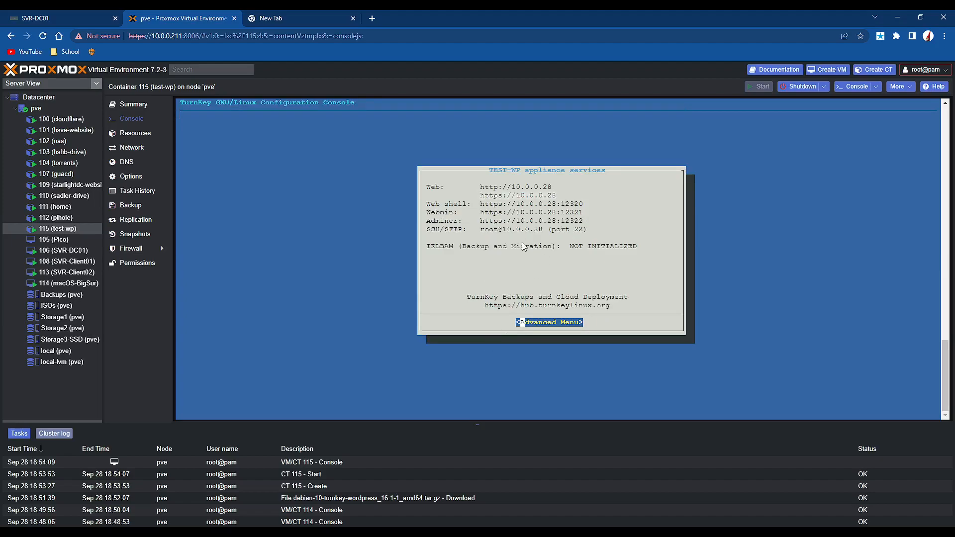
{"action": "type", "text": "https://10.0.0.28"}
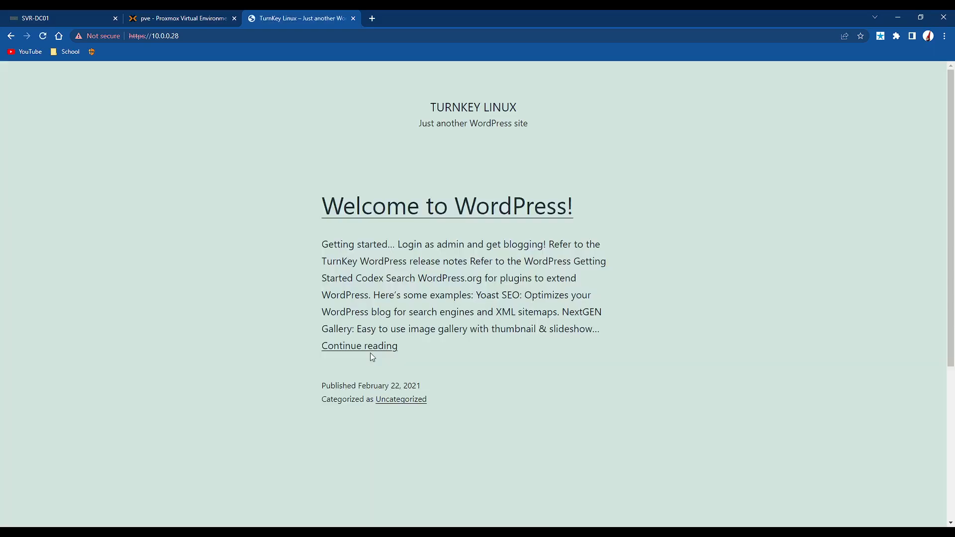
{"action": "mouse_move", "coordinate": [155, 158]}
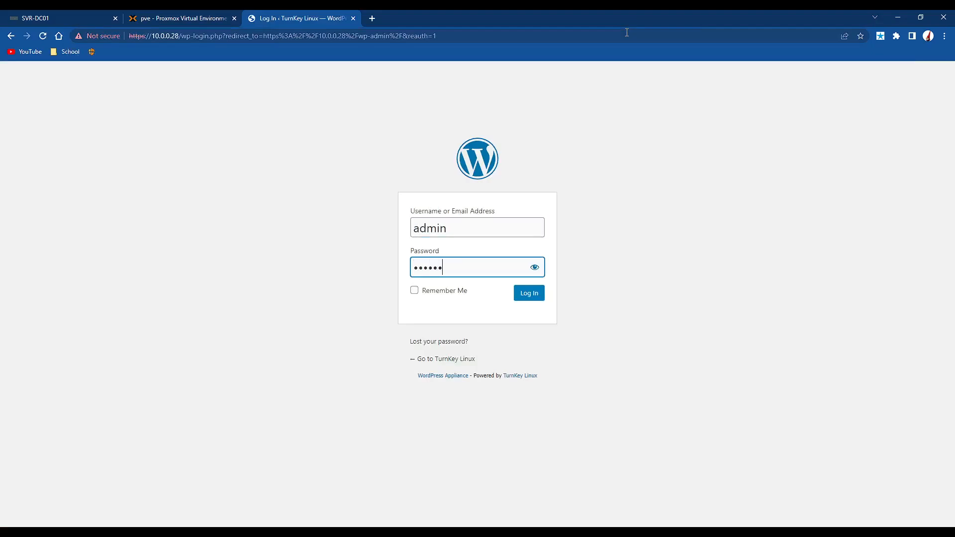
Step: Log in as WordPress admin, confirm the email, and start the core update from 5.6.9 to 6.0.2
{"action": "left_click", "coordinate": [527, 293]}
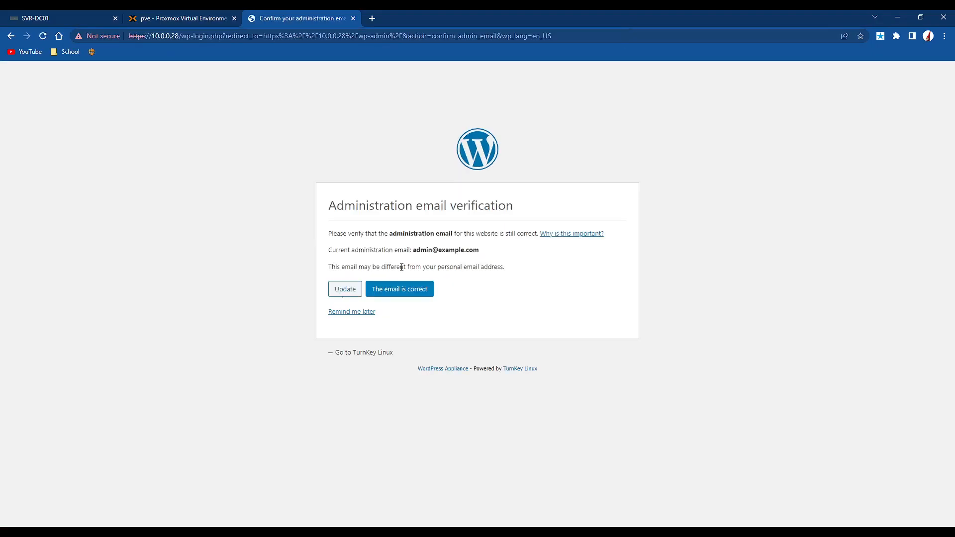
{"action": "left_click", "coordinate": [400, 289]}
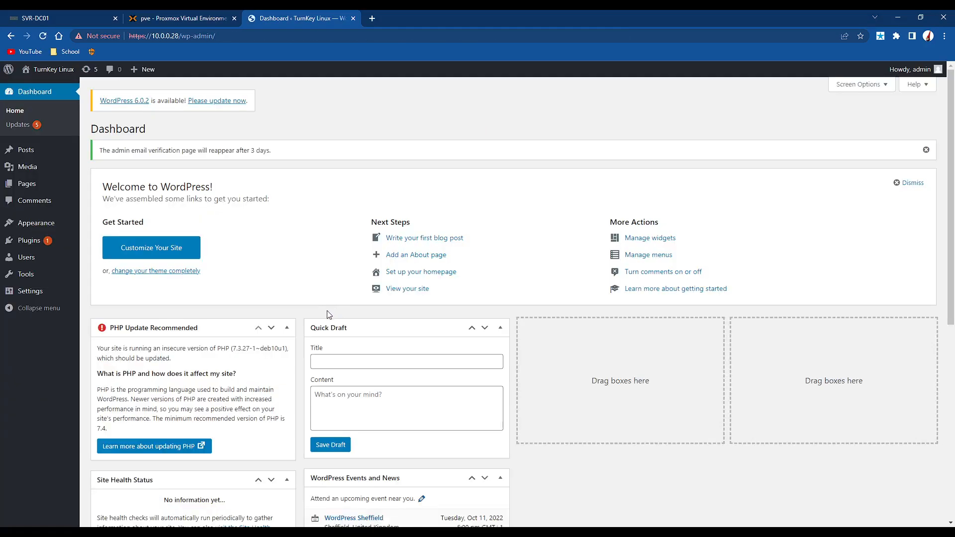
{"action": "mouse_move", "coordinate": [204, 104]}
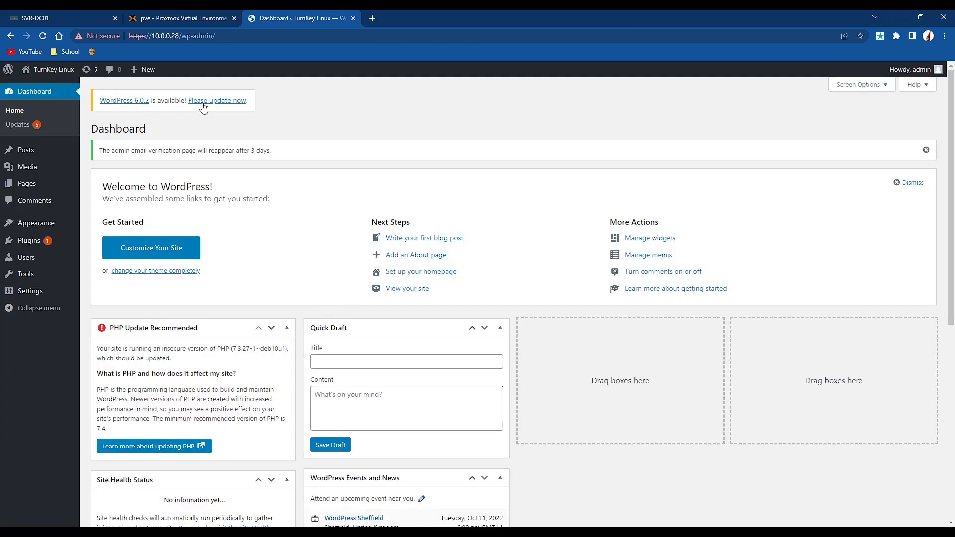
{"action": "left_click", "coordinate": [217, 101]}
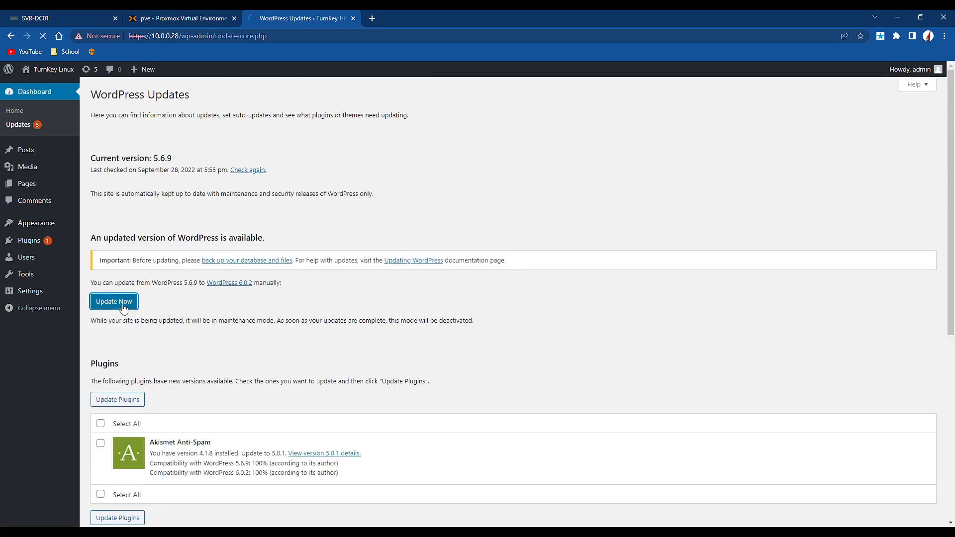
{"action": "left_click", "coordinate": [114, 302]}
{"action": "type", "text": "drive."}
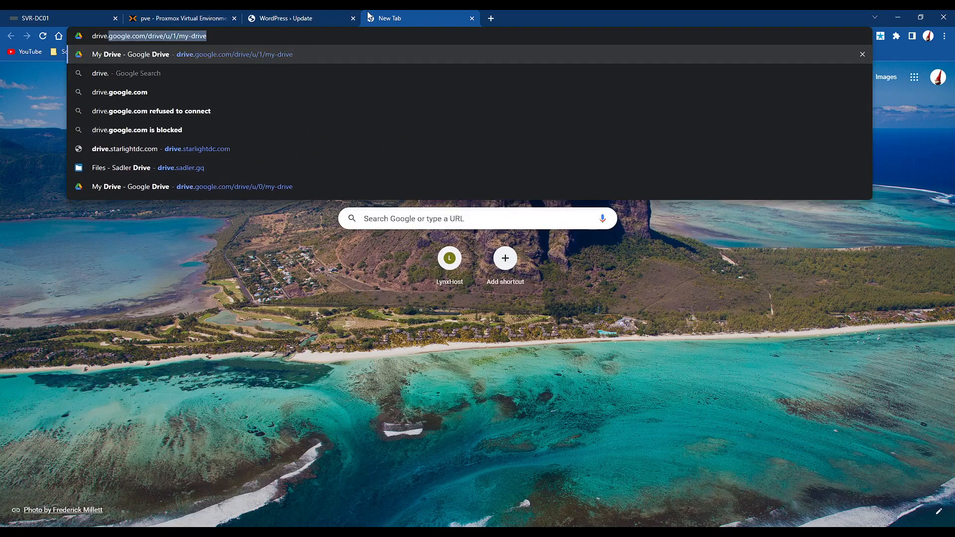
Step: Sign in to the Sadler Drive Nextcloud site as admin
{"action": "left_click", "coordinate": [147, 167]}
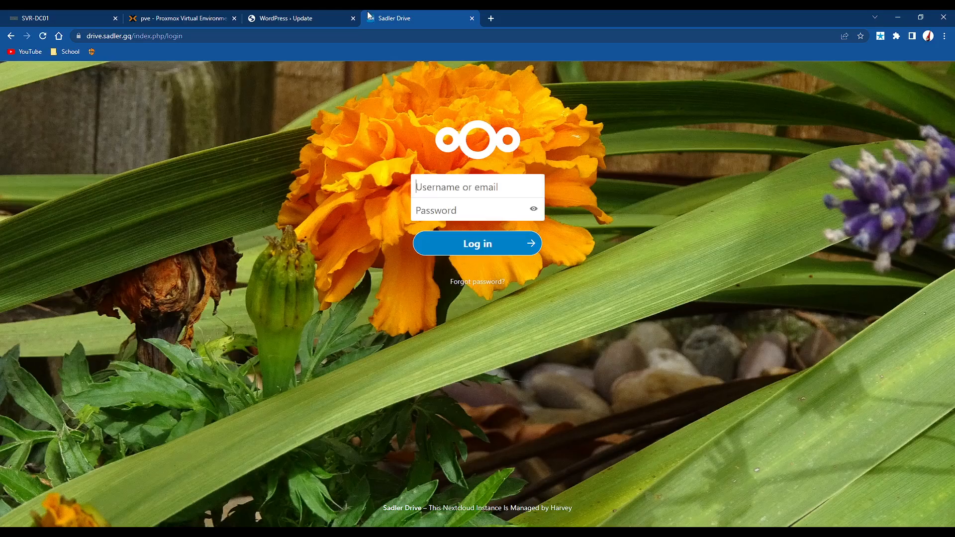
{"action": "left_click", "coordinate": [477, 243]}
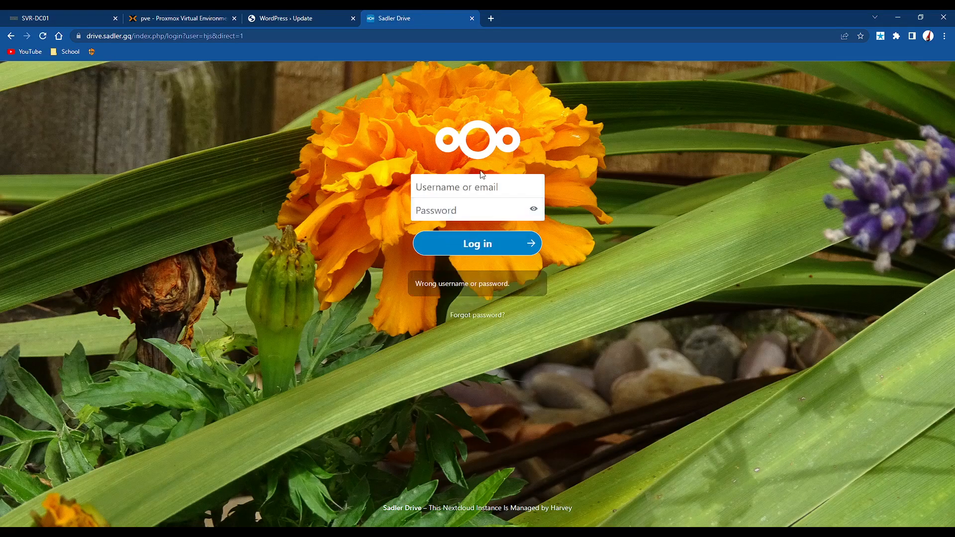
{"action": "type", "text": "ad,"}
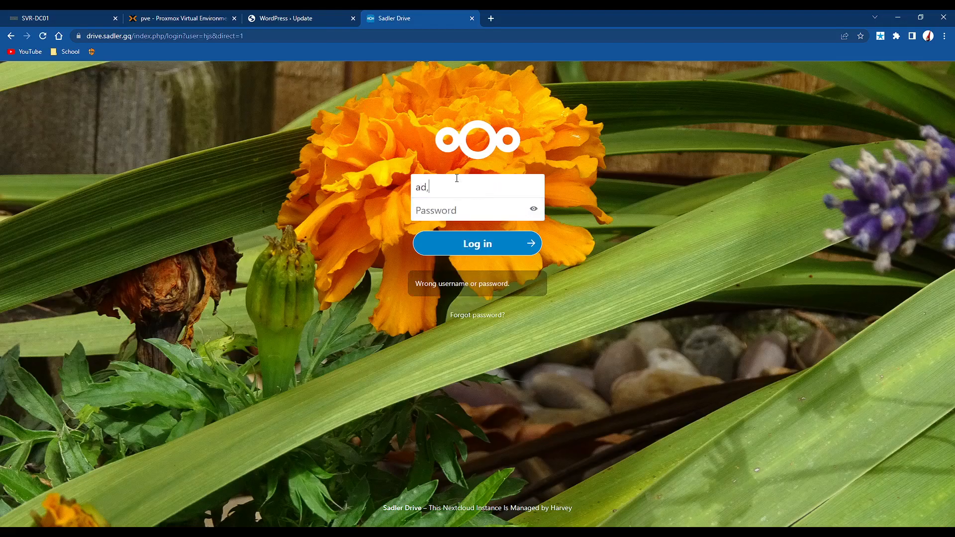
{"action": "type", "text": "admin"}
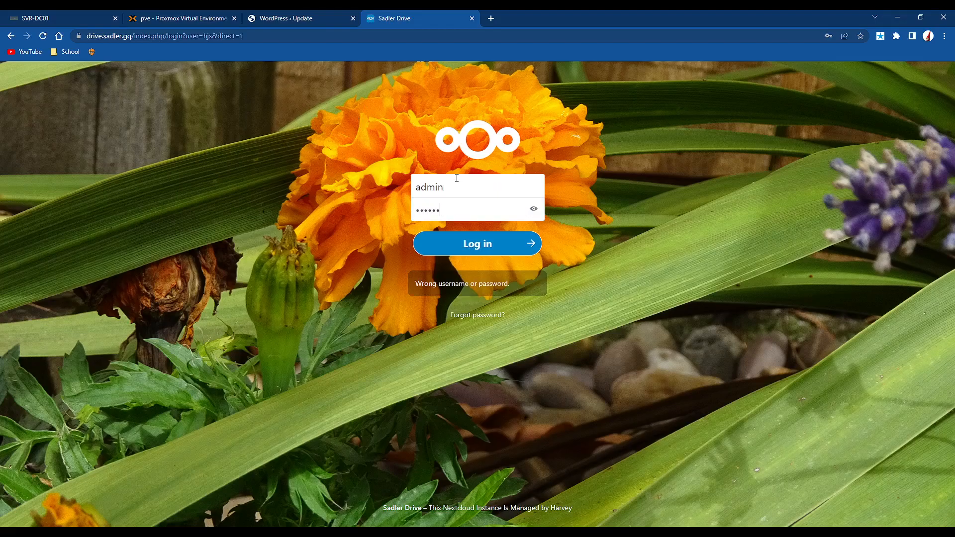
{"action": "left_click", "coordinate": [477, 243]}
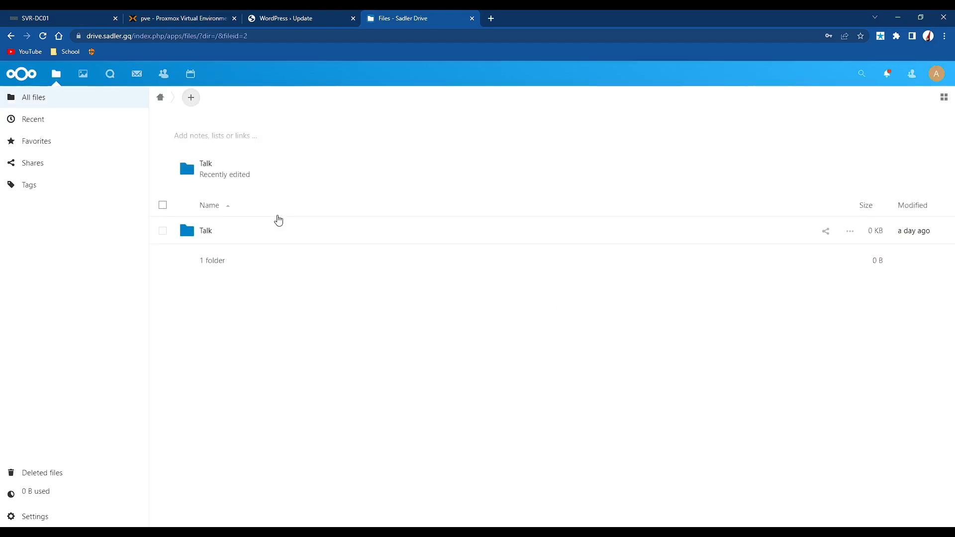
Step: View Settings > Overview down to the Network section showing eth0 IPv4 10.0.0.24
{"action": "left_click", "coordinate": [937, 74]}
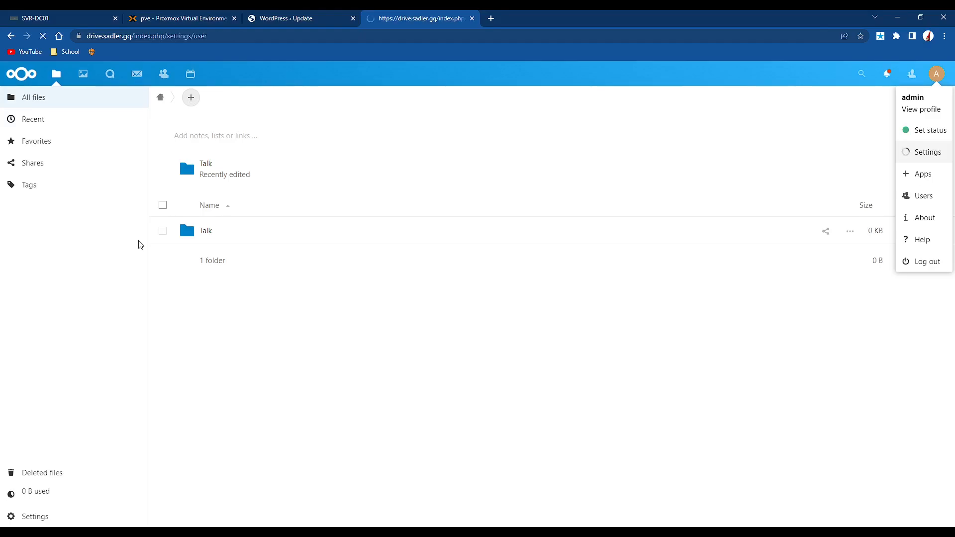
{"action": "left_click", "coordinate": [926, 151]}
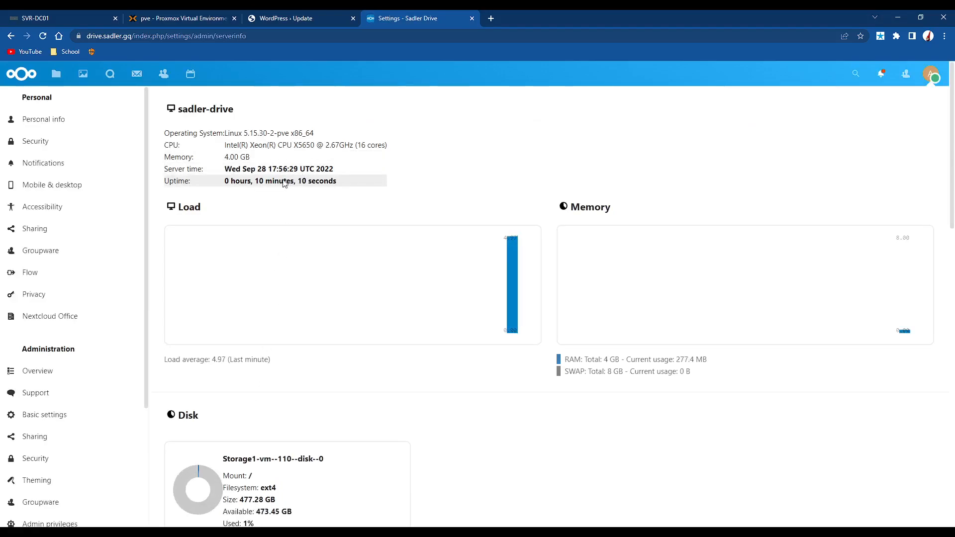
{"action": "scroll", "scroll_direction": "down", "scroll_amount": 3}
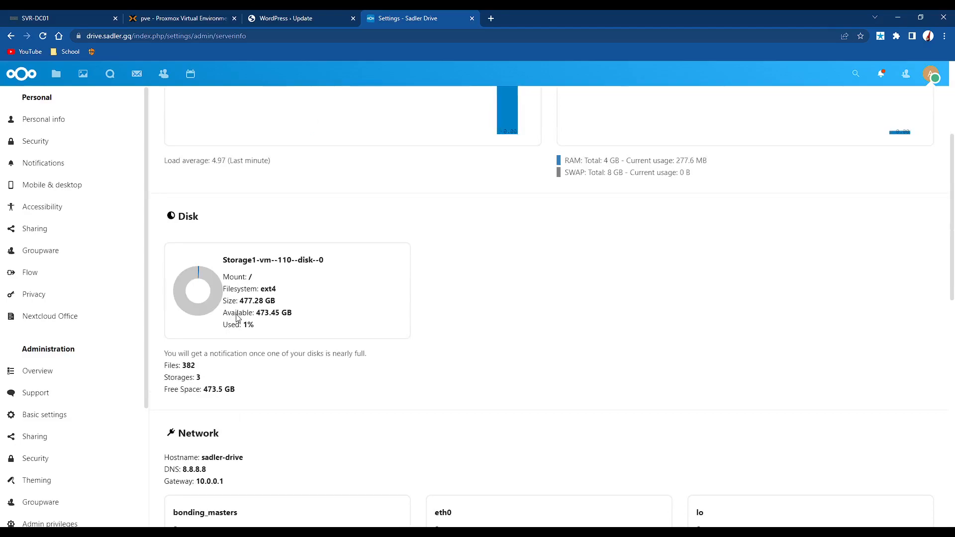
{"action": "scroll", "scroll_direction": "down", "scroll_amount": 3}
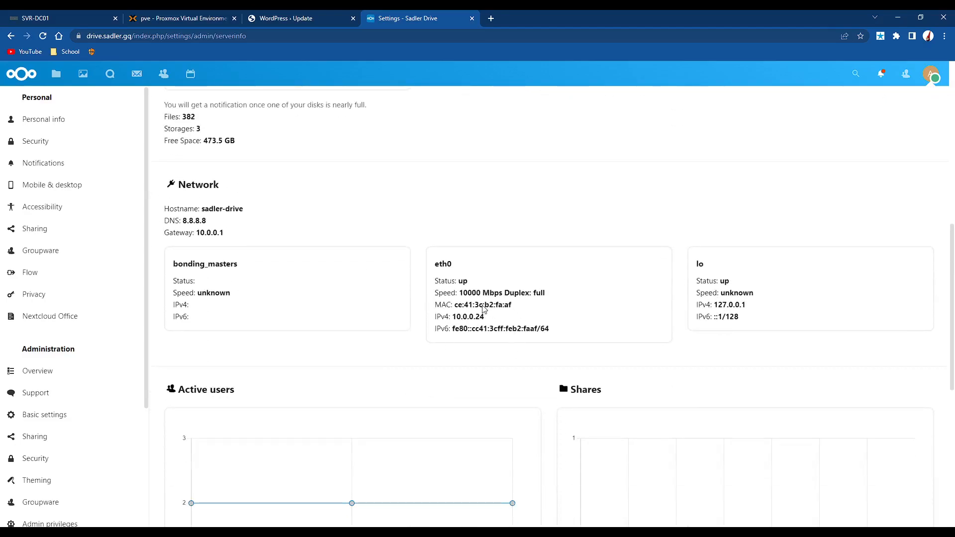
{"action": "mouse_move", "coordinate": [548, 207]}
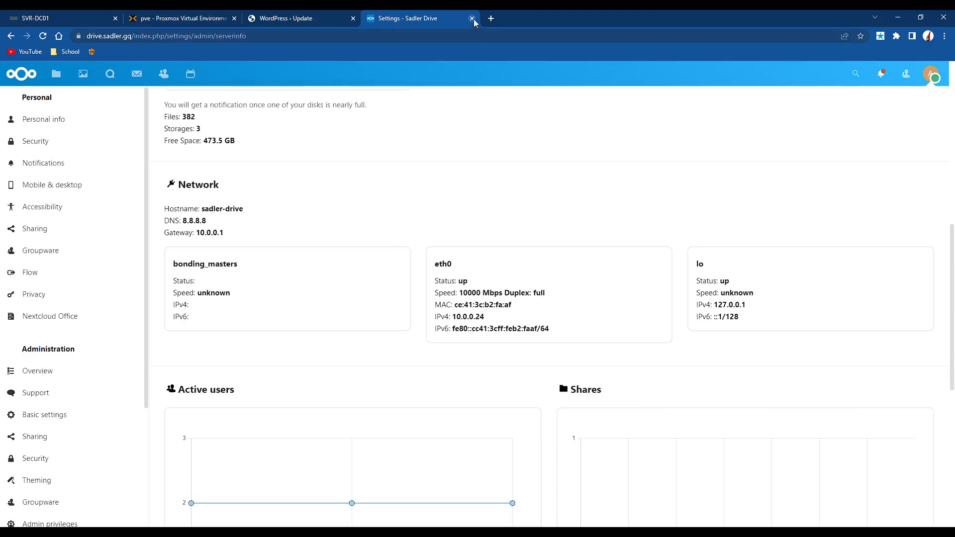
Step: Leave Nextcloud, continue past Update Complete and view the site footer with its TurnKey credit
{"action": "left_click", "coordinate": [471, 18]}
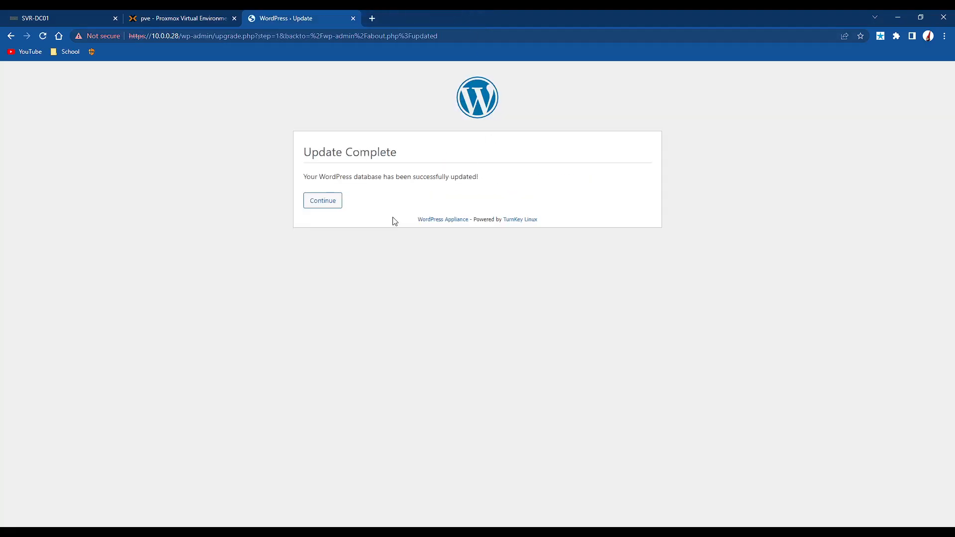
{"action": "left_click", "coordinate": [322, 200]}
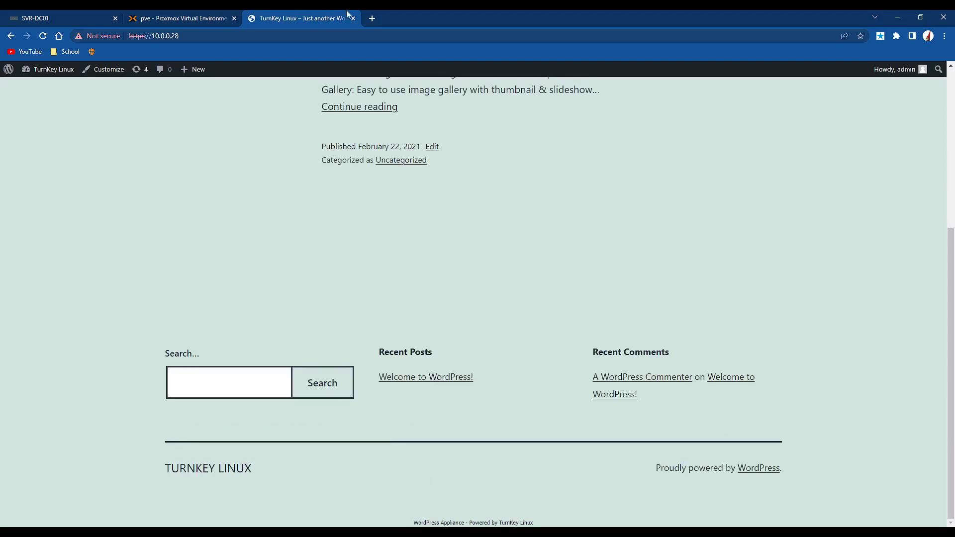
{"action": "left_click", "coordinate": [372, 17]}
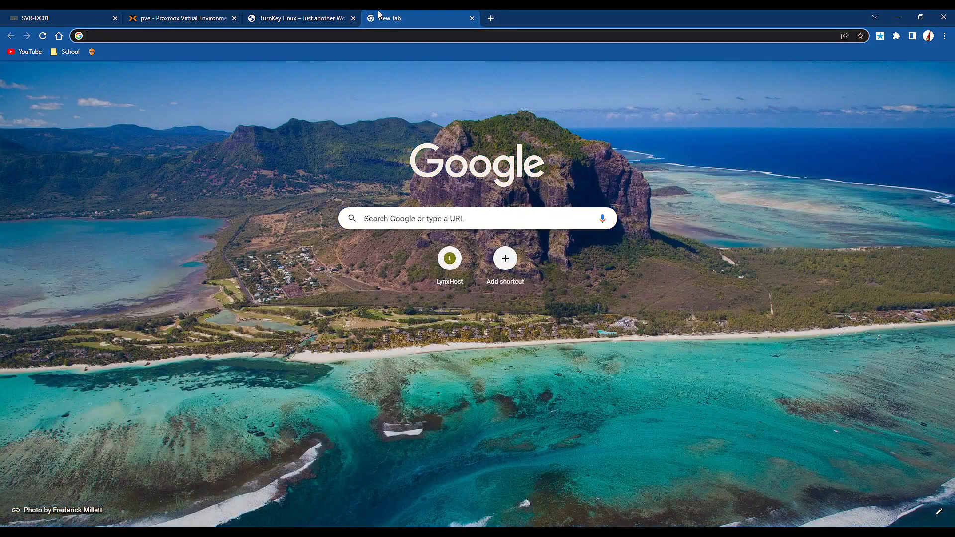
Step: Search for the Powered by TurnKey footer and view the result page
{"action": "type", "text": "turnek"}
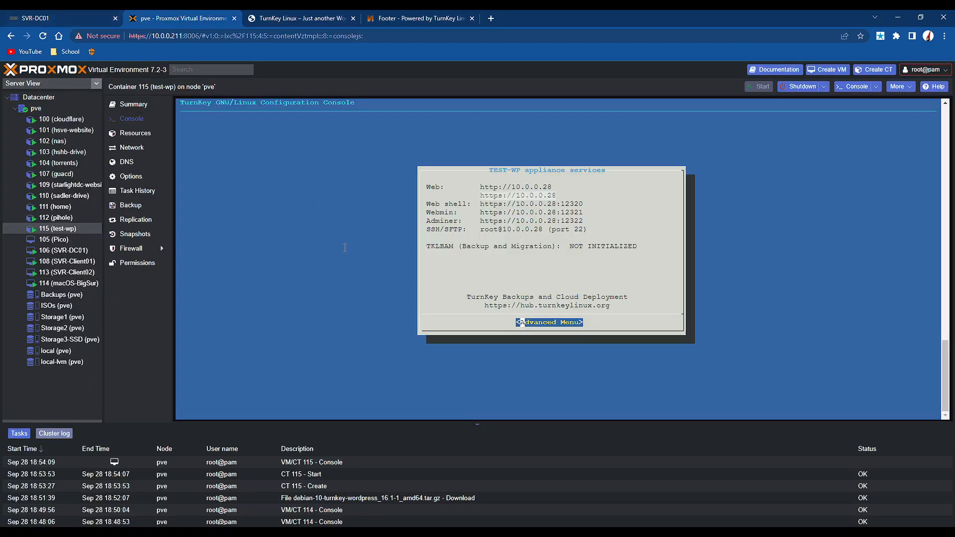
Step: Run a2dismod substitute and service apache2 restart in the console, then reload the WordPress site
{"action": "left_click", "coordinate": [549, 323]}
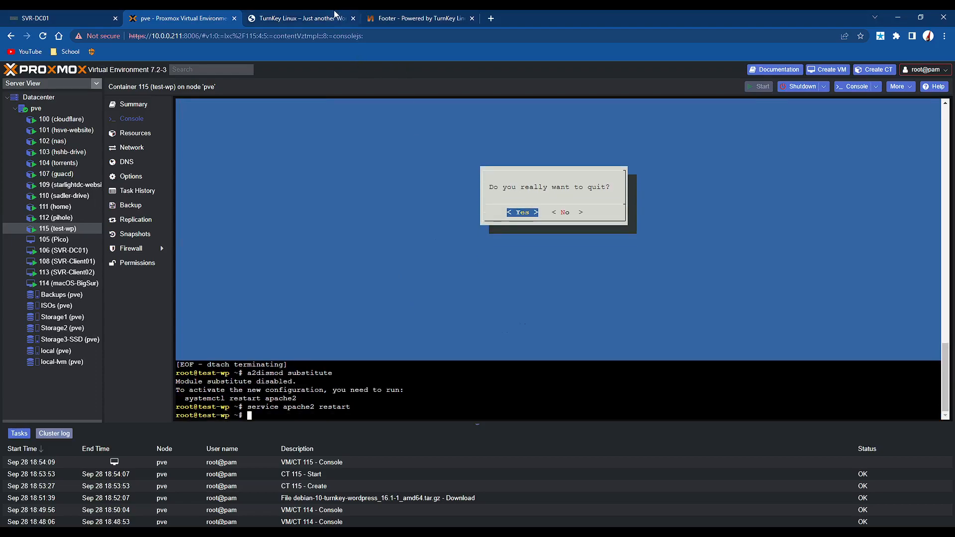
{"action": "left_click", "coordinate": [298, 18]}
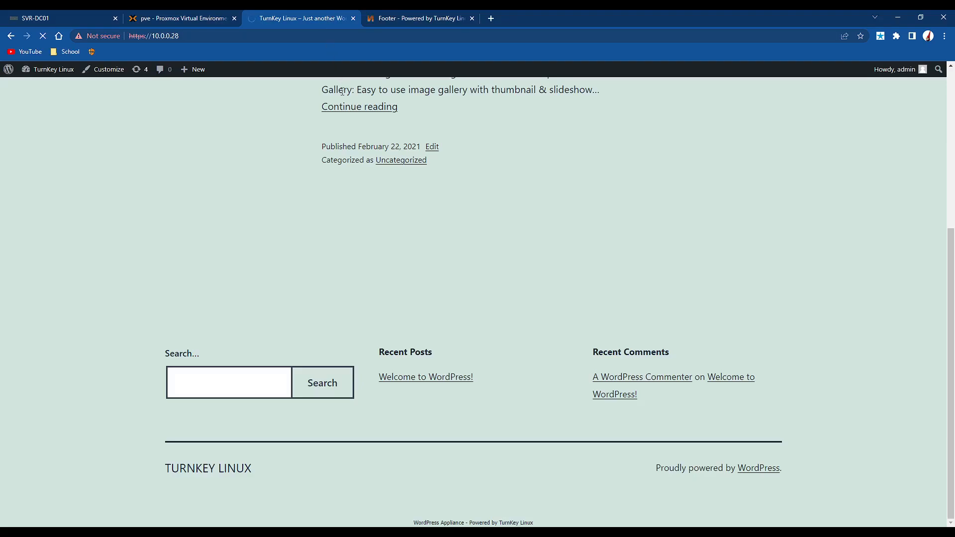